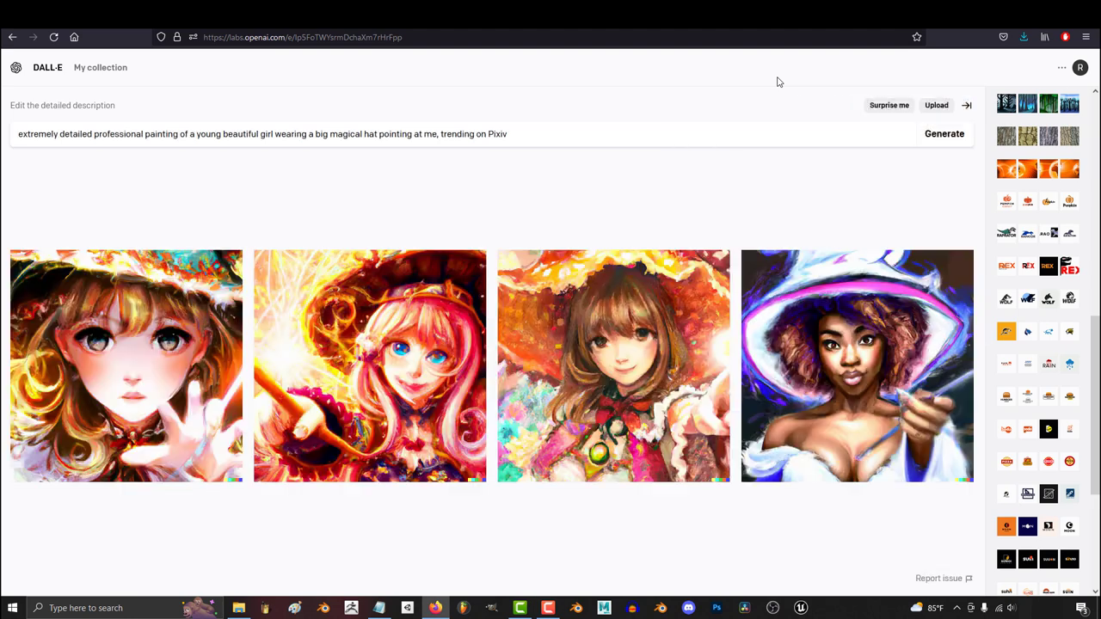
# Generate a grid for the anime key visual of a Hatsune Miku angel holding my hand.
pyautogui.click(943, 134)
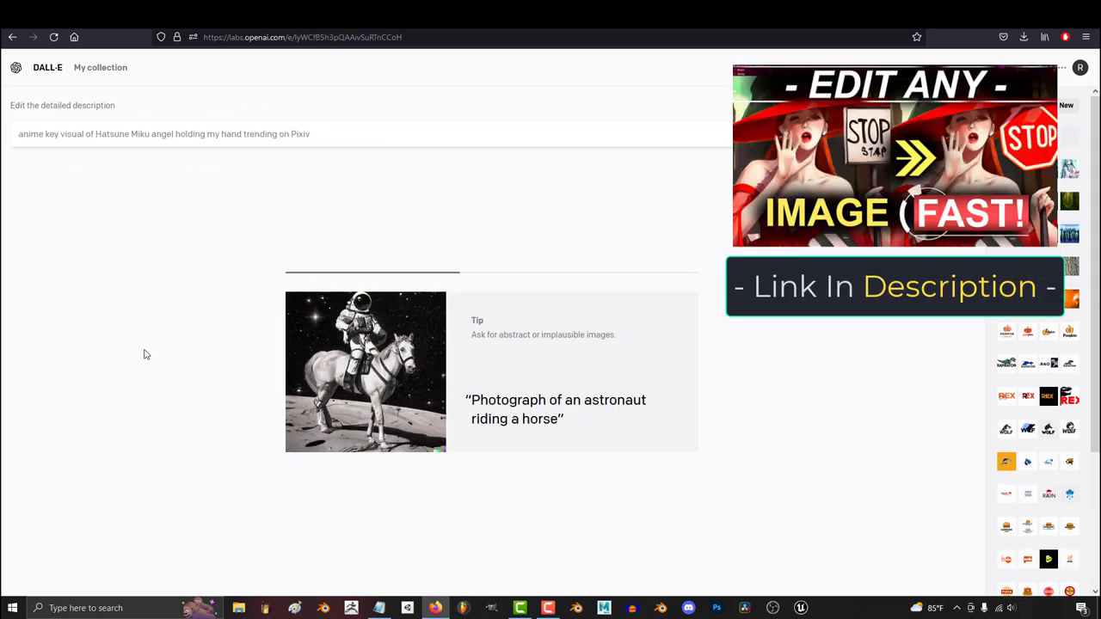
# Regenerate the Miku hand-holding prompt several times, ending with the professional promotional wording.
pyautogui.click(943, 134)
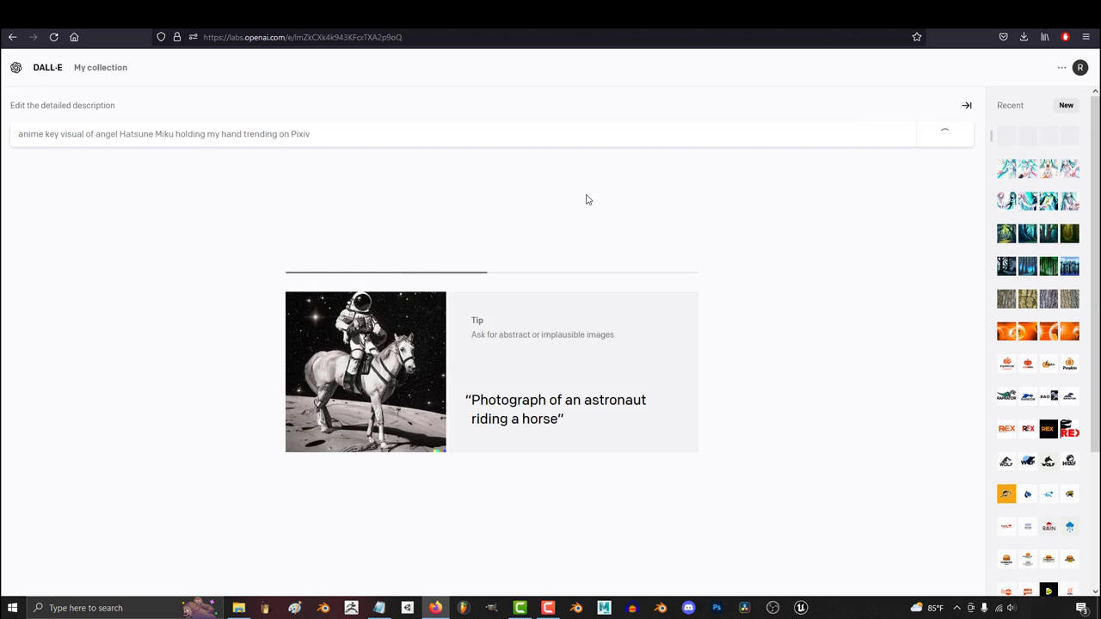
pyautogui.click(943, 134)
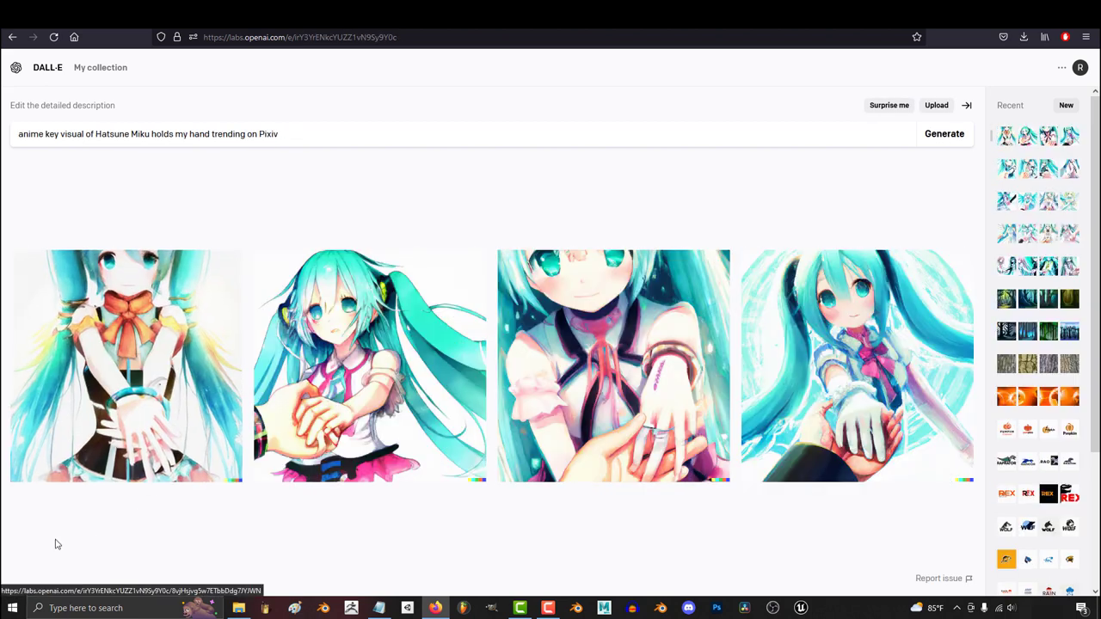
pyautogui.click(943, 134)
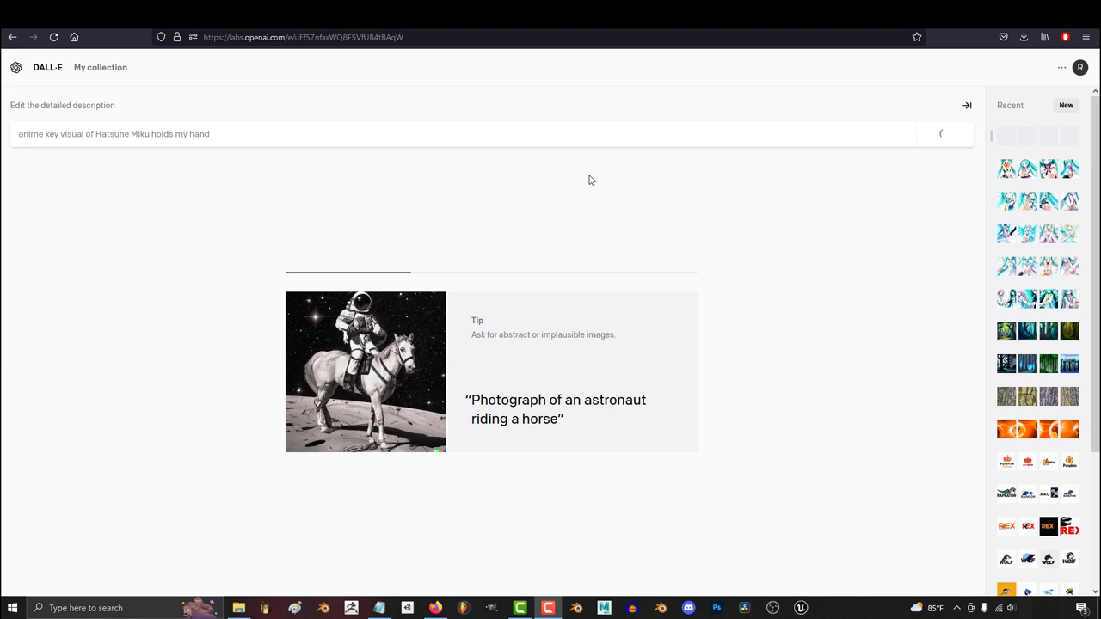
pyautogui.click(945, 135)
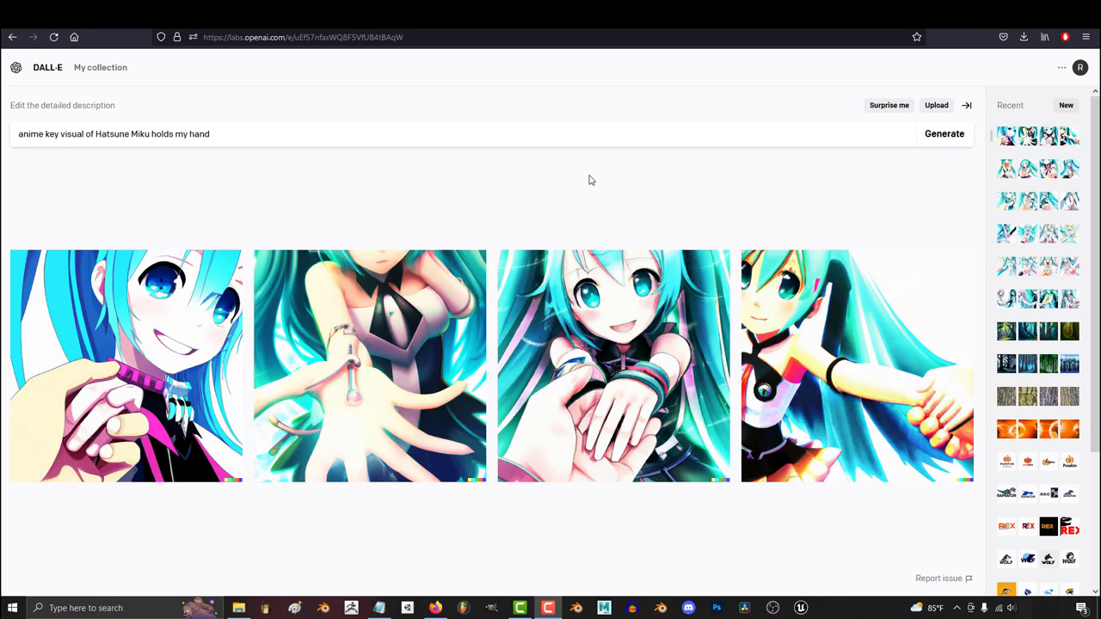
pyautogui.click(943, 134)
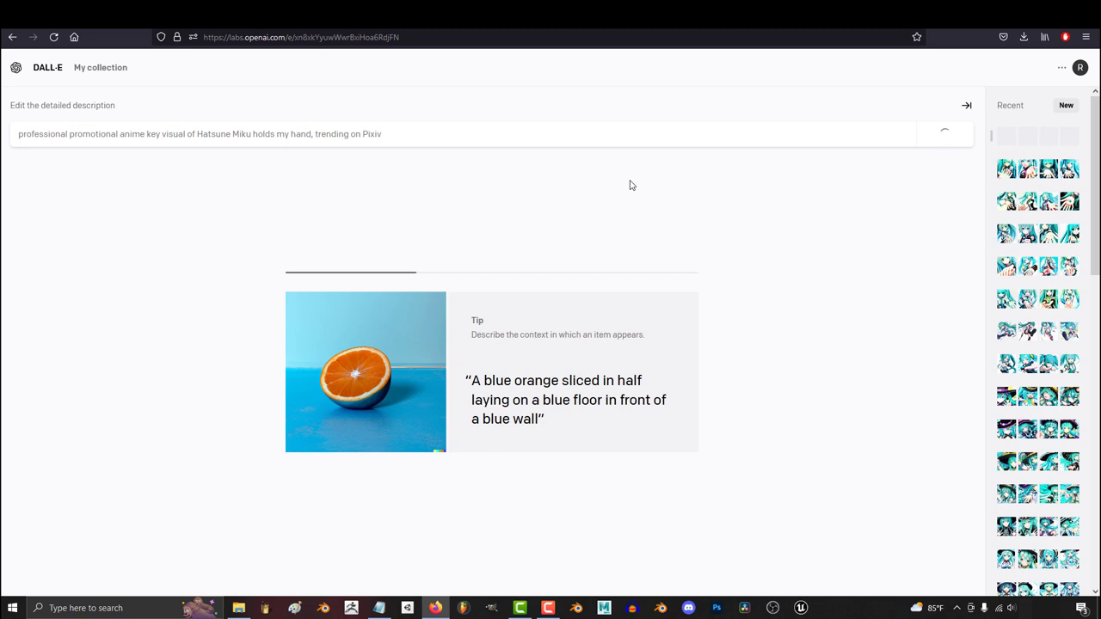
# Generate four promotional Hatsune Miku images in dynamic kicking poses toward the viewer.
pyautogui.click(943, 134)
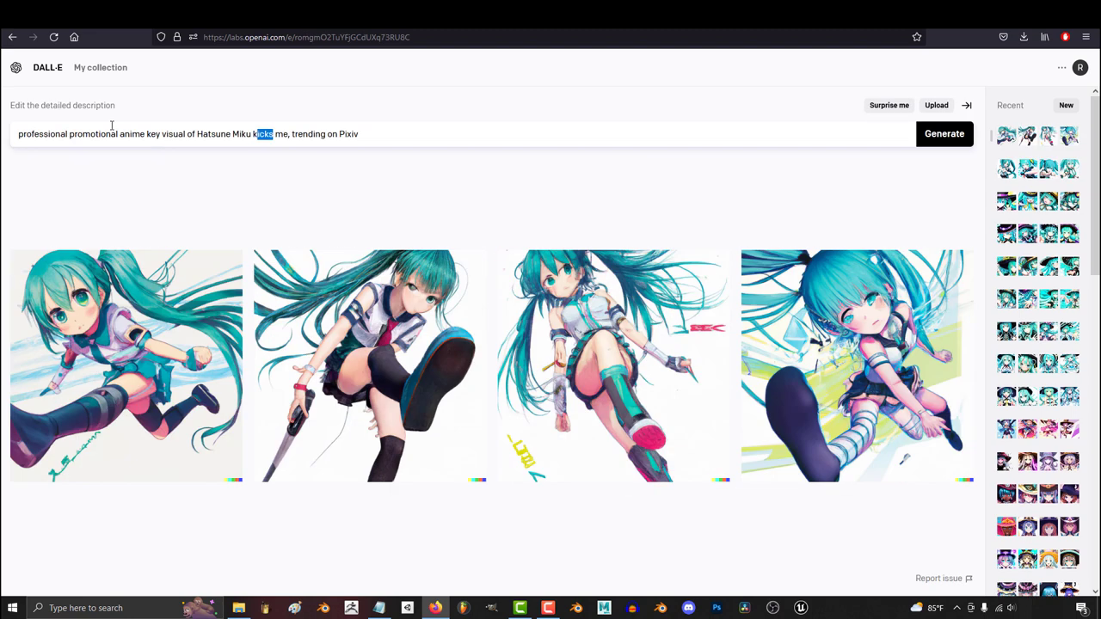
# Generate the Miku 'points at me' grid, then the anime girl in a big magical hat looking down.
pyautogui.click(943, 134)
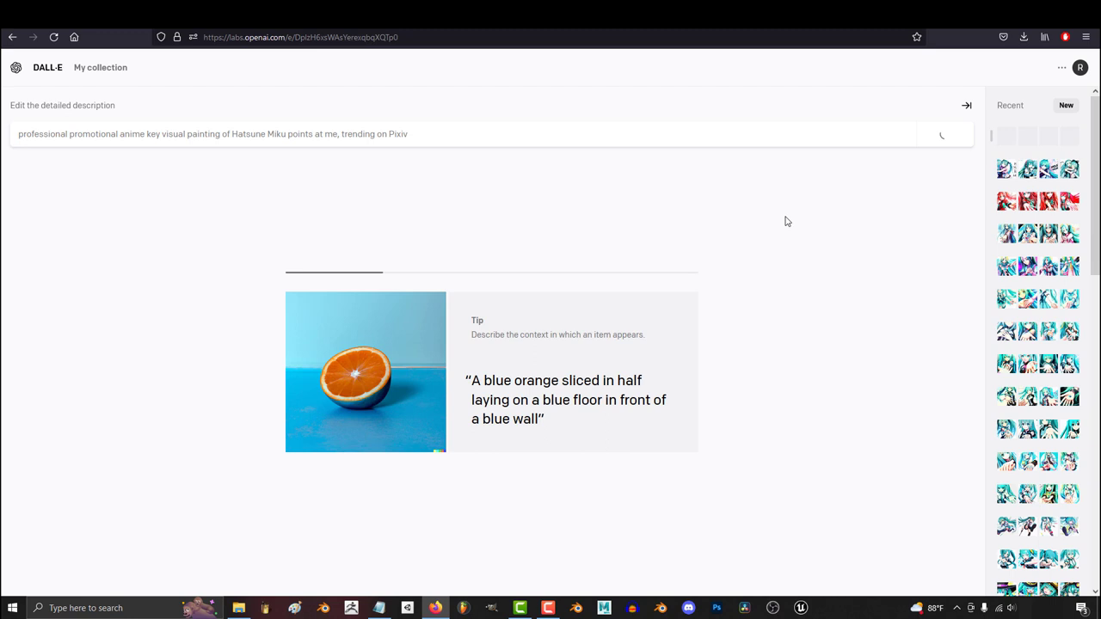
pyautogui.click(944, 134)
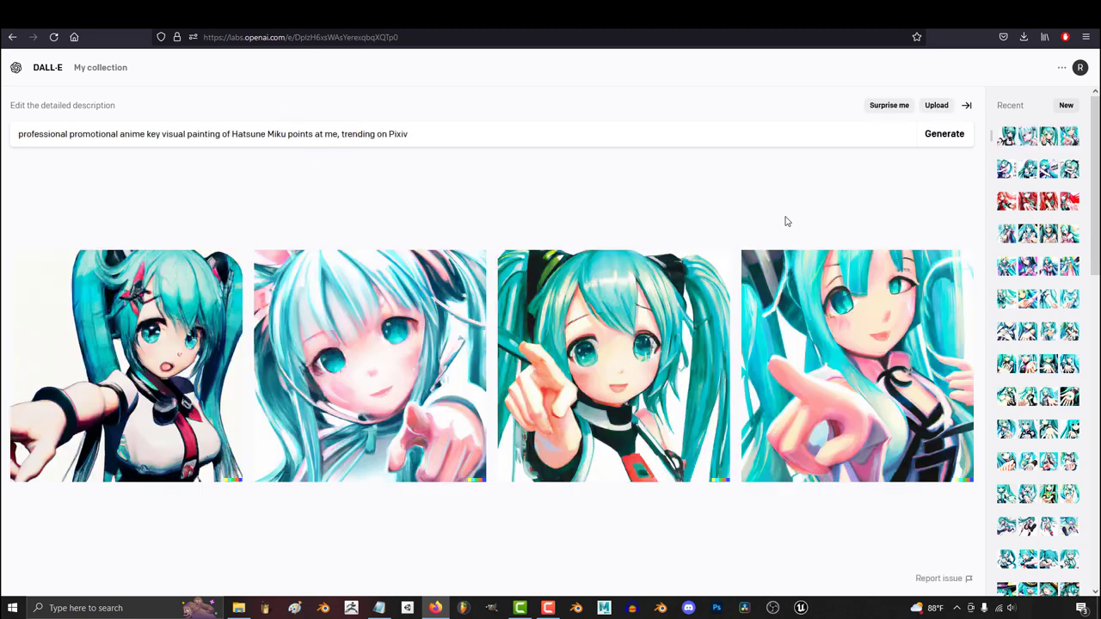
pyautogui.moveTo(238, 271)
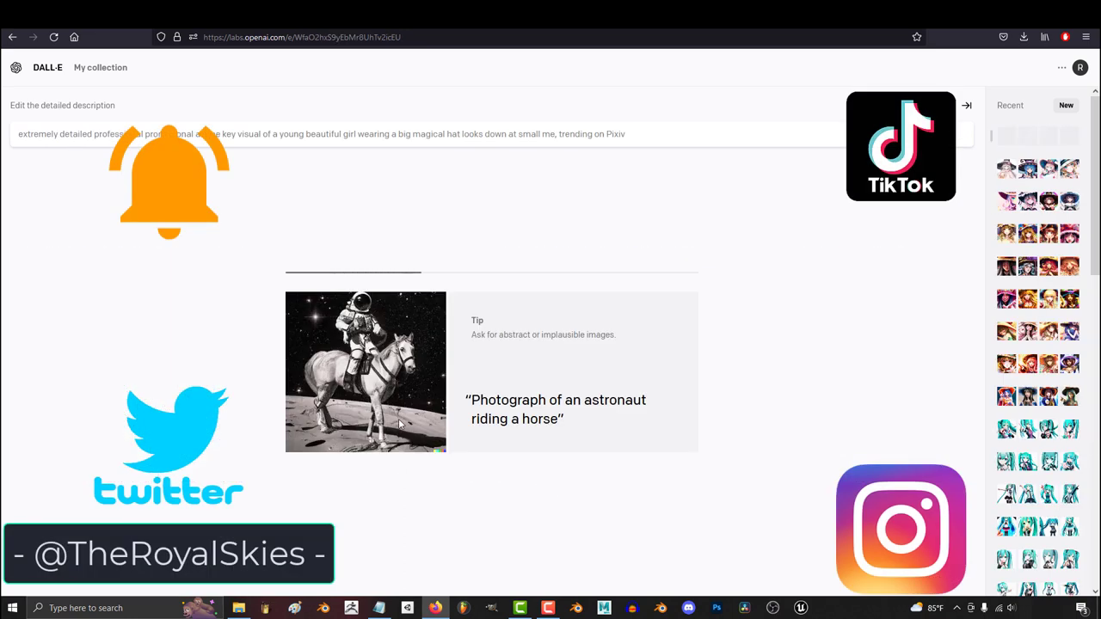
pyautogui.click(944, 134)
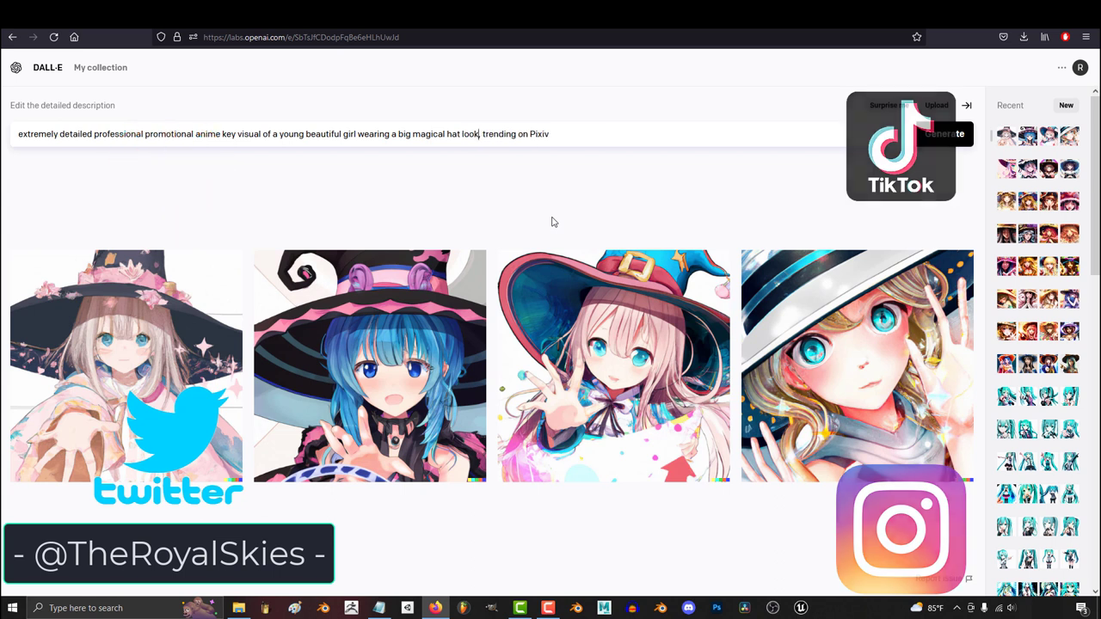